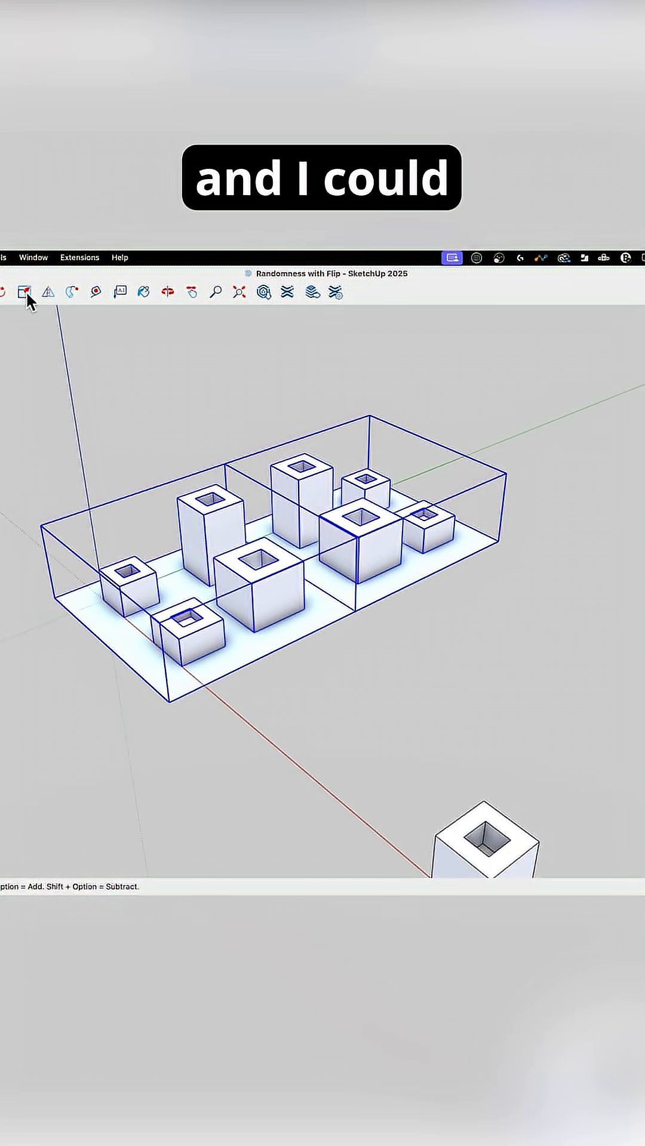
# Activate Flip on the selected group of hollow boxes and base to preview a flip plane
pyautogui.click(50, 289)
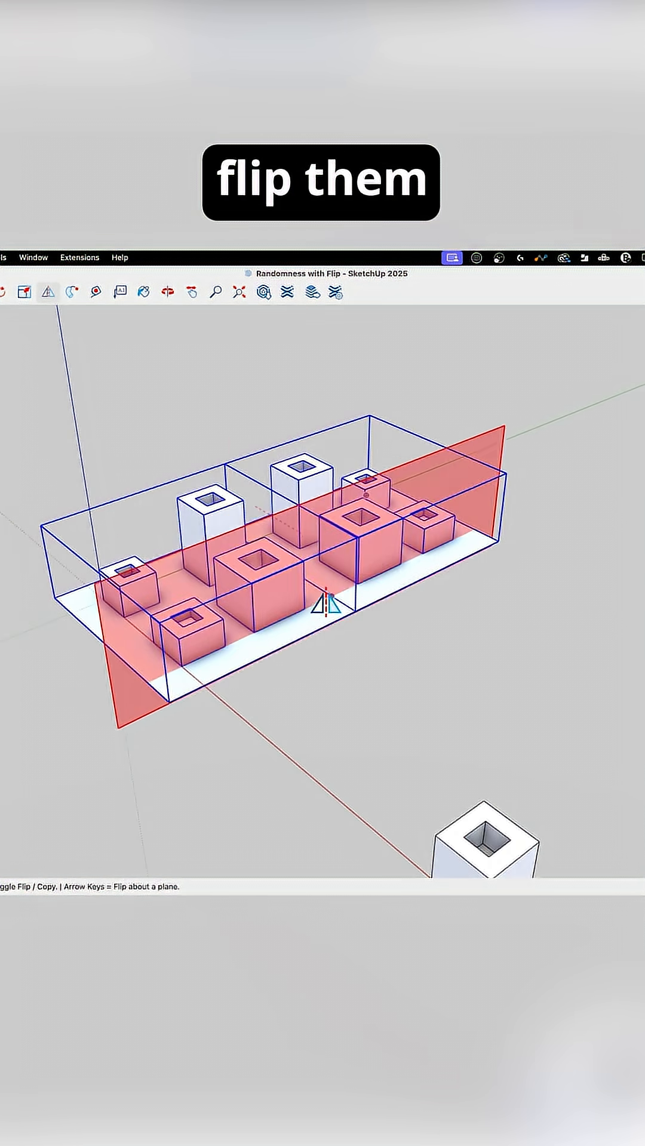